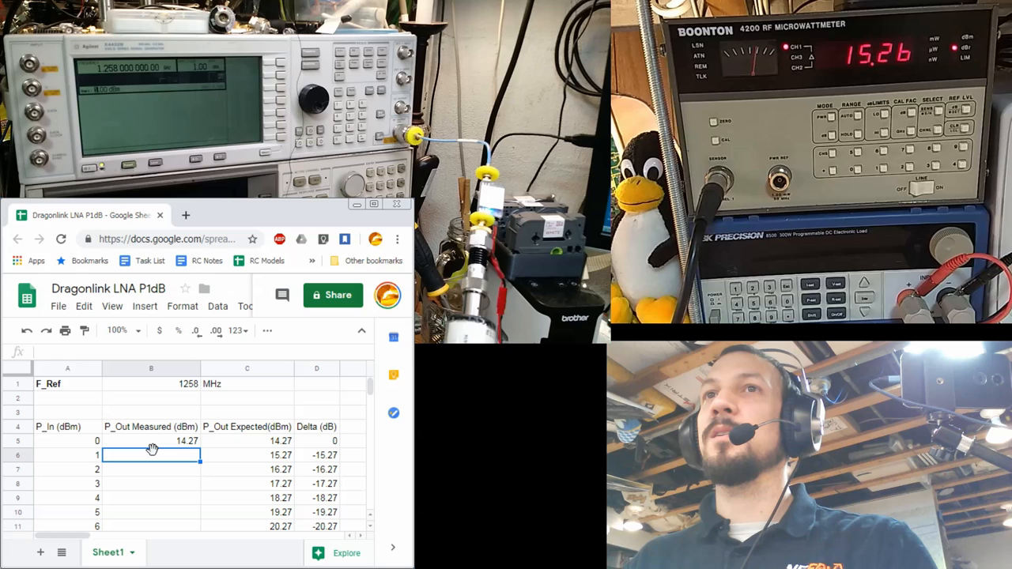
type("15.2")
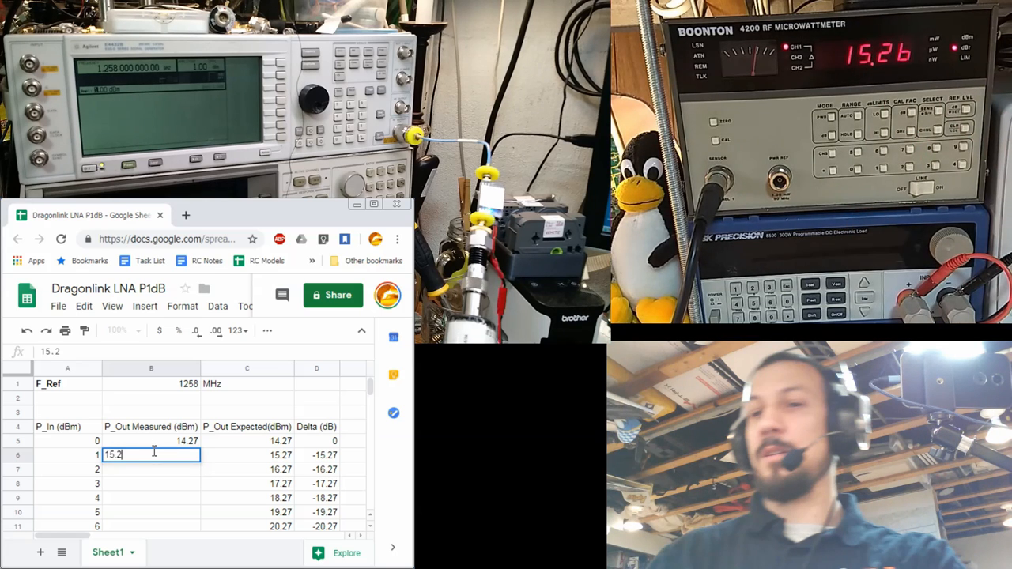